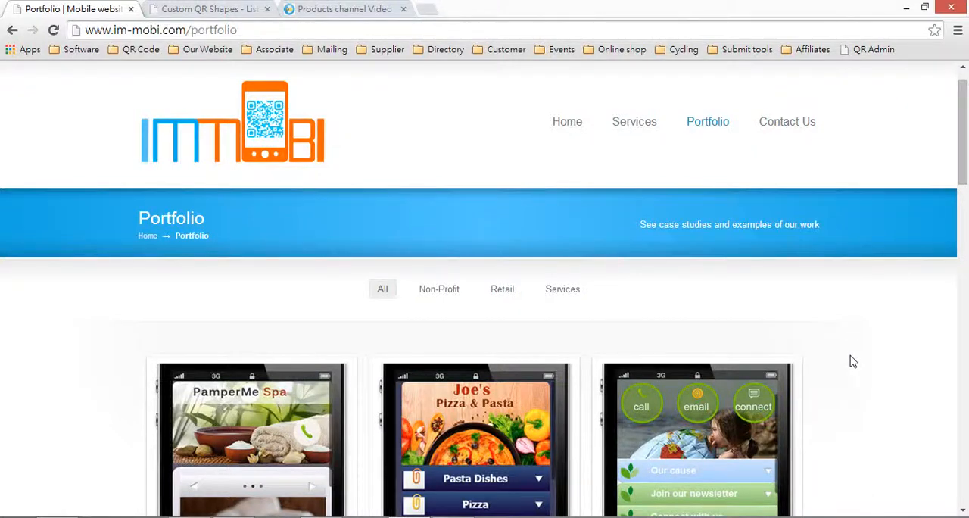
Step: Preview the QR code type tabs and settle on the Website form with title and URL fields
{"action": "scroll", "scroll_direction": "down", "scroll_amount": 3}
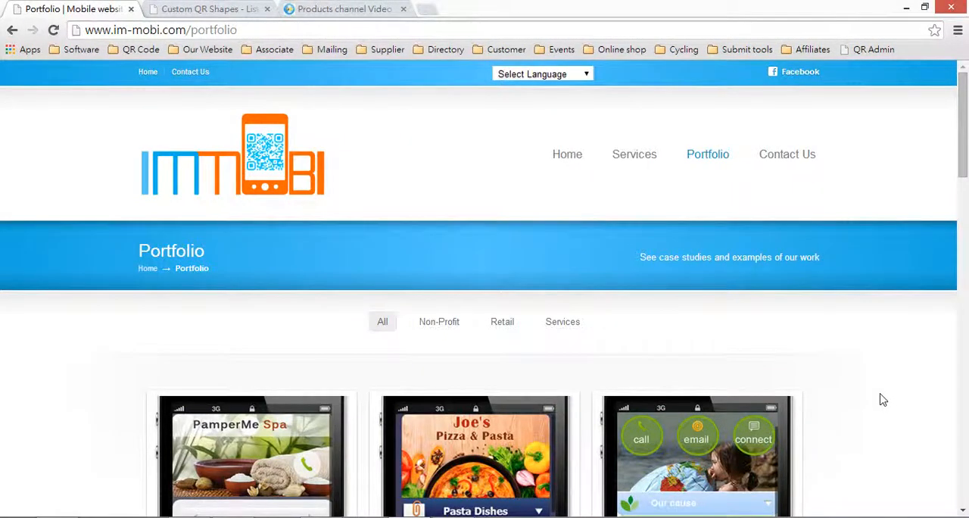
{"action": "scroll", "scroll_direction": "down", "scroll_amount": 3}
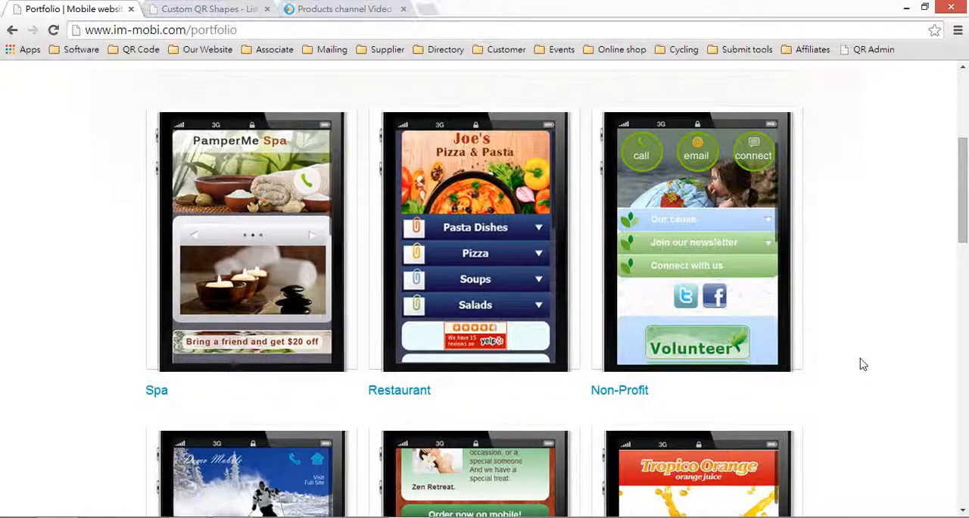
{"action": "scroll", "scroll_direction": "down", "scroll_amount": 3}
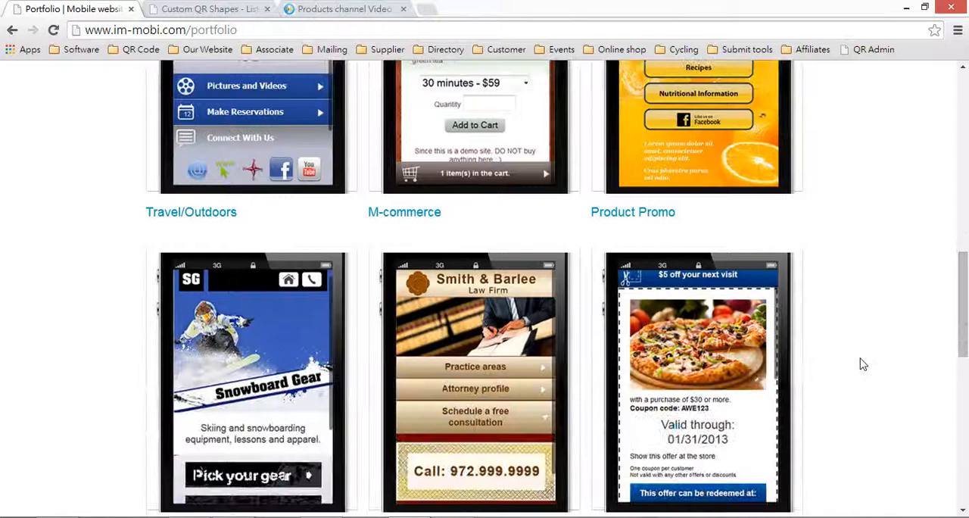
{"action": "scroll", "scroll_direction": "down", "scroll_amount": 3}
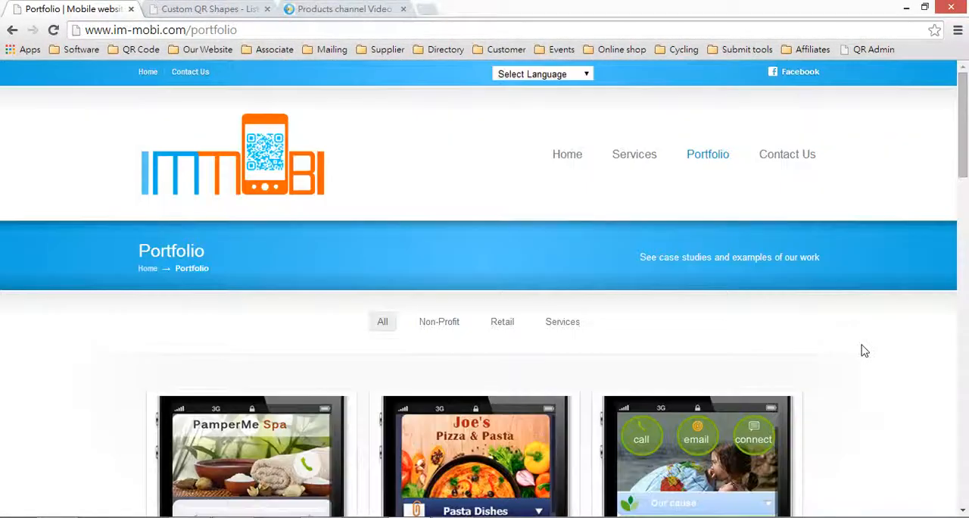
{"action": "left_click", "coordinate": [208, 8]}
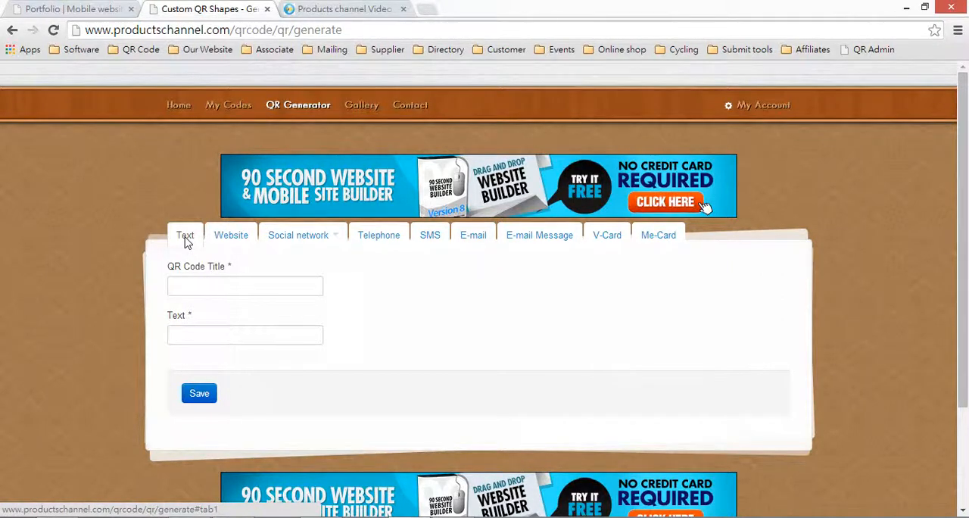
{"action": "mouse_move", "coordinate": [574, 357]}
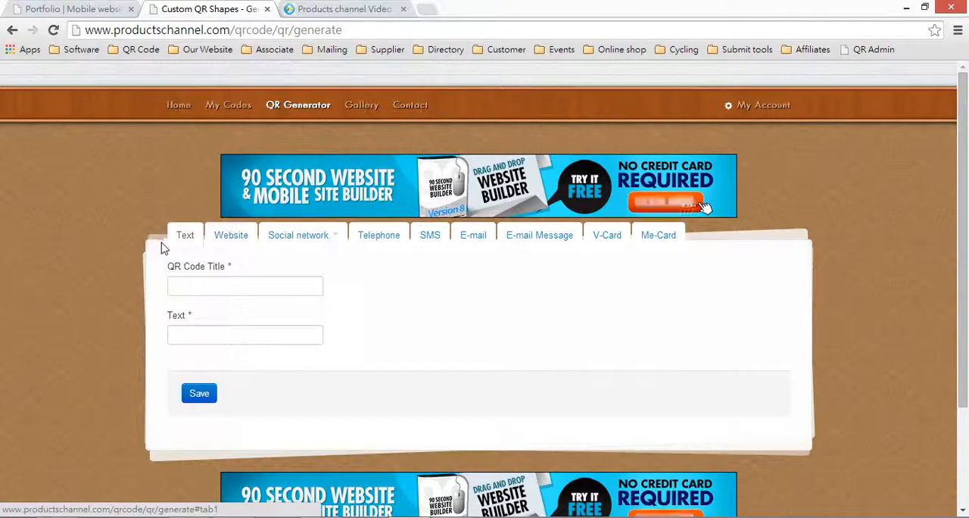
{"action": "left_click", "coordinate": [231, 235]}
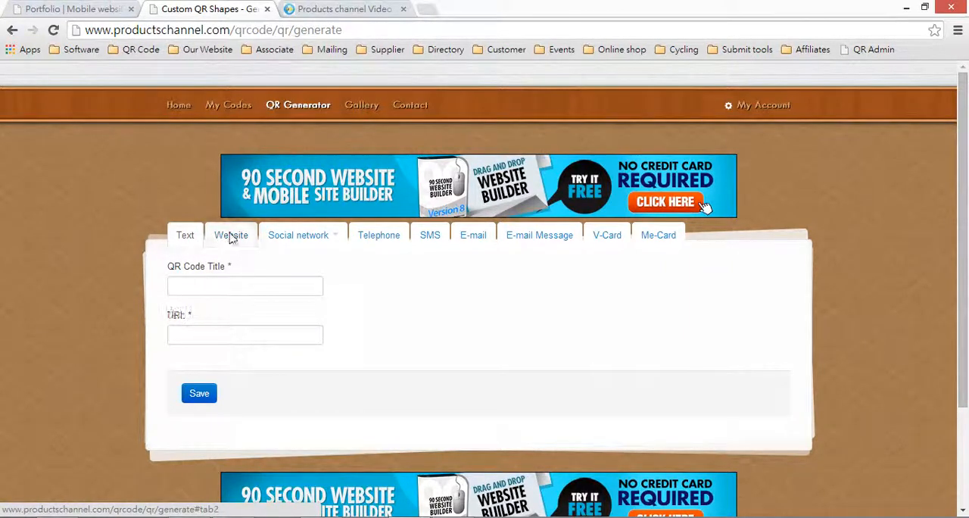
{"action": "left_click", "coordinate": [299, 235]}
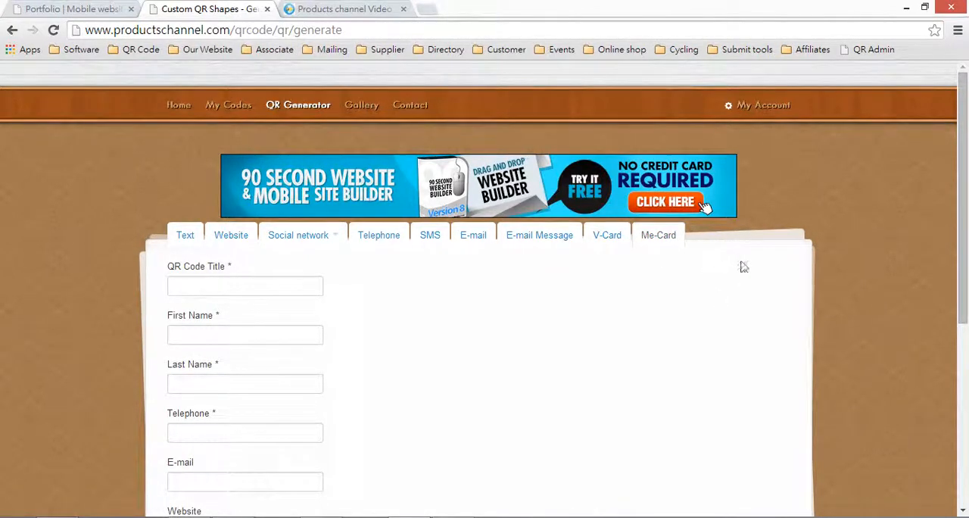
{"action": "left_click", "coordinate": [231, 235]}
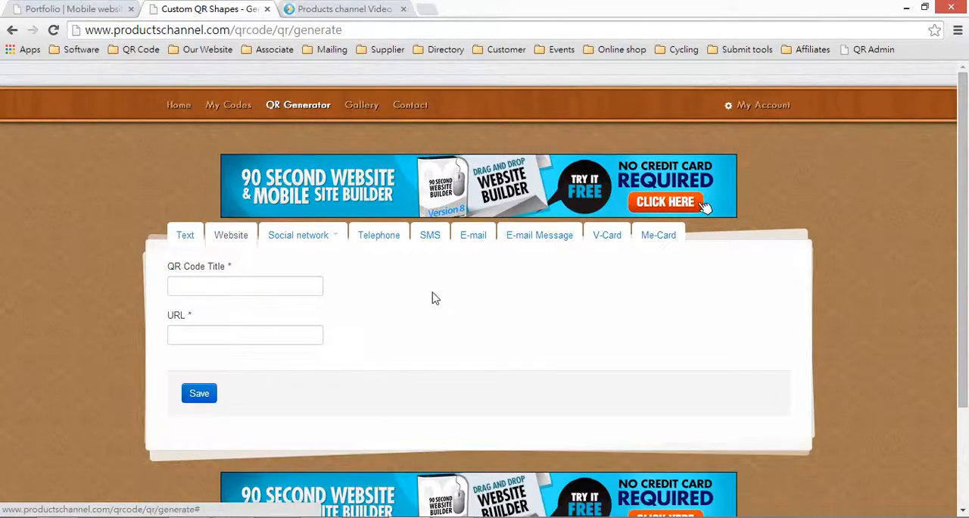
{"action": "type", "text": "The link for m-mobi.com"}
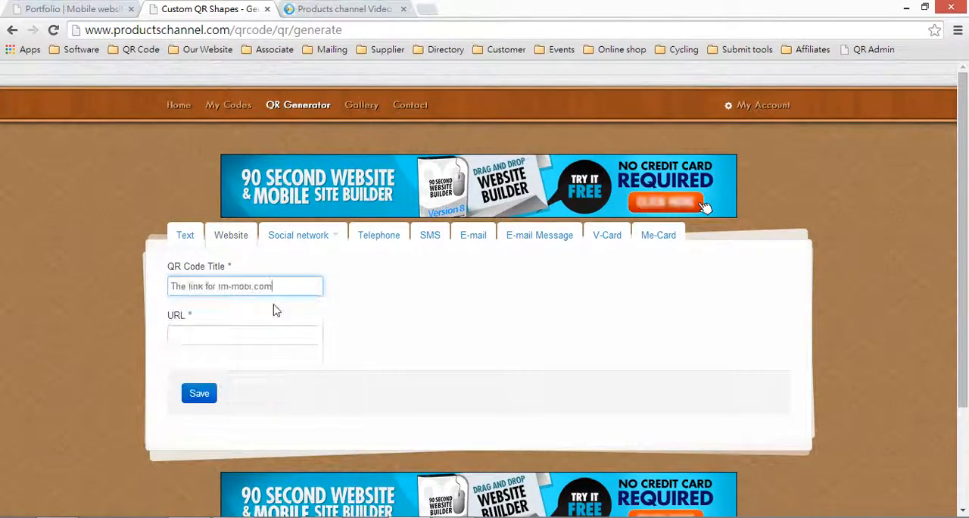
{"action": "type", "text": "http://www.im-mobi.com"}
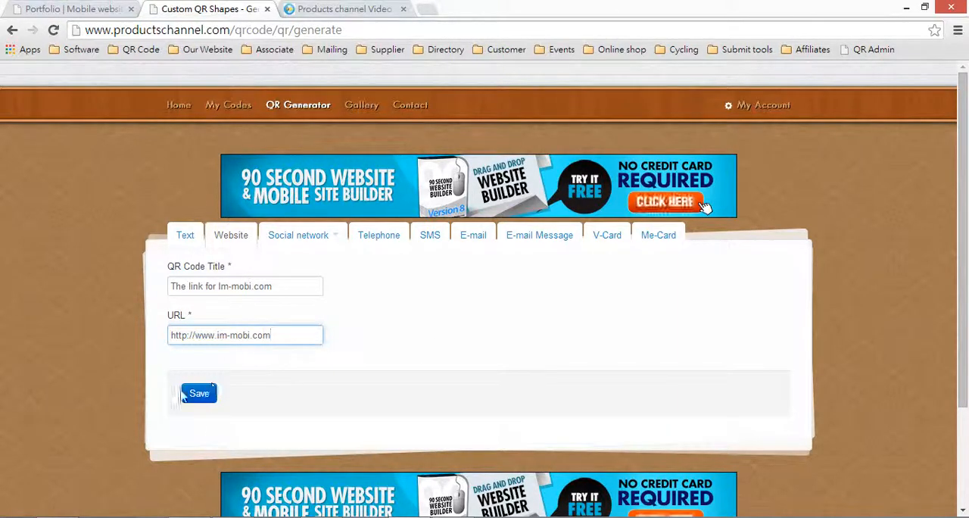
{"action": "left_click", "coordinate": [198, 393]}
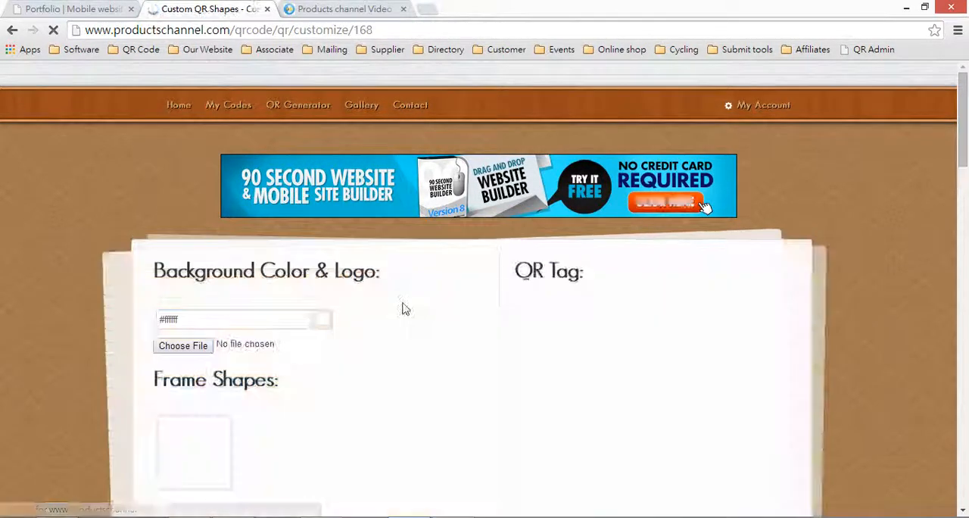
Step: Upload the IMMOBI ICON phone image as the QR code's logo
{"action": "scroll", "scroll_direction": "down", "scroll_amount": 3}
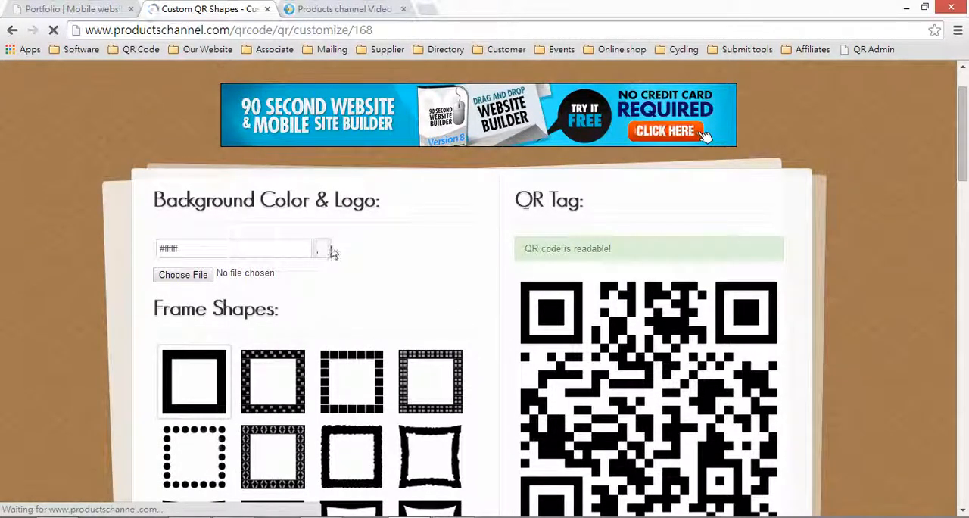
{"action": "left_click", "coordinate": [183, 274]}
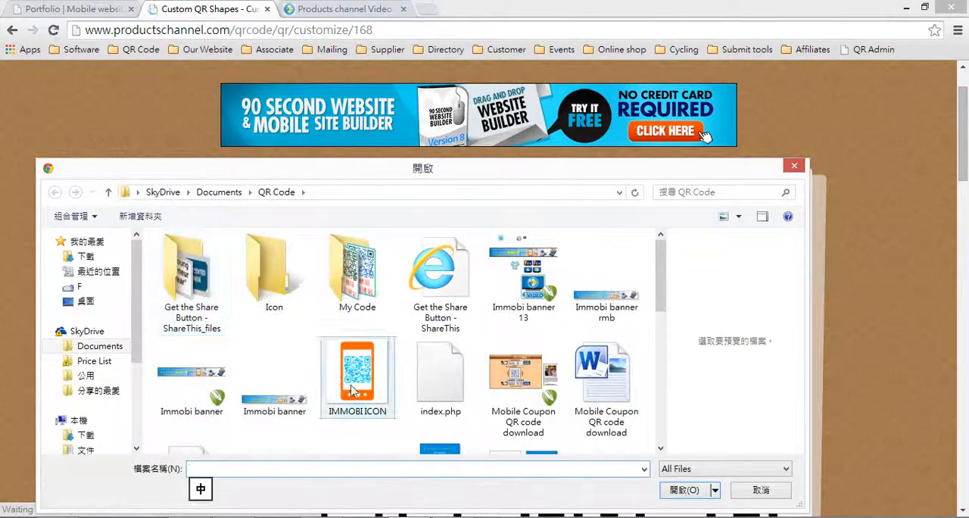
{"action": "left_click", "coordinate": [684, 489]}
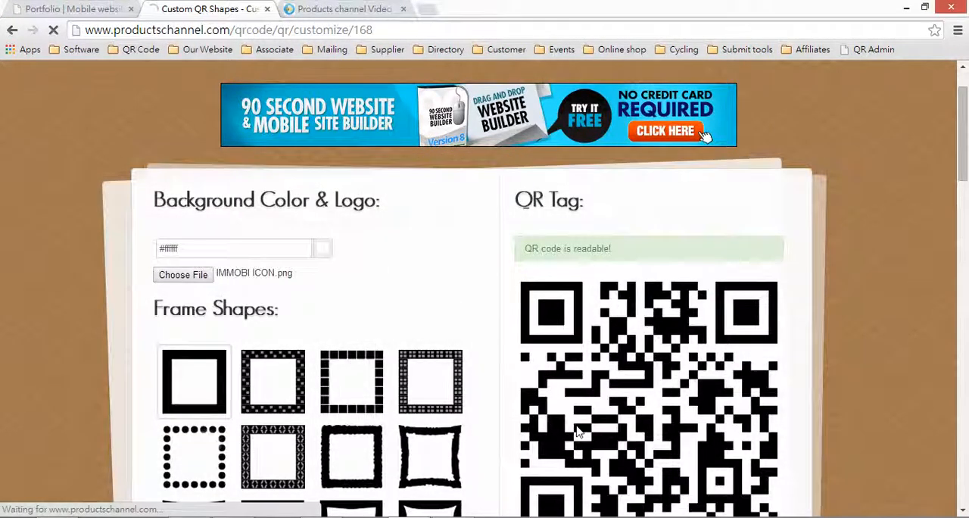
{"action": "scroll", "scroll_direction": "down", "scroll_amount": 3}
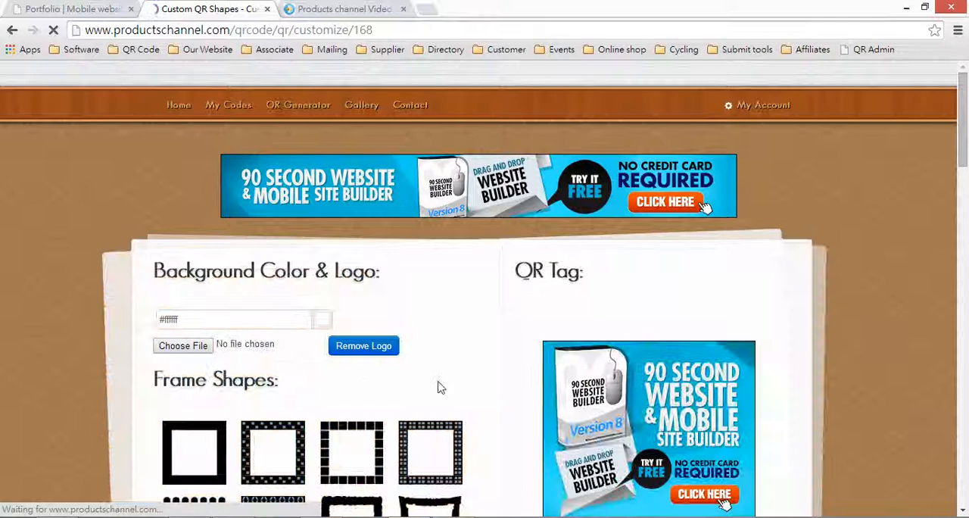
Step: Colour the eye frames teal and switch the body dots to round circles
{"action": "scroll", "scroll_direction": "down", "scroll_amount": 3}
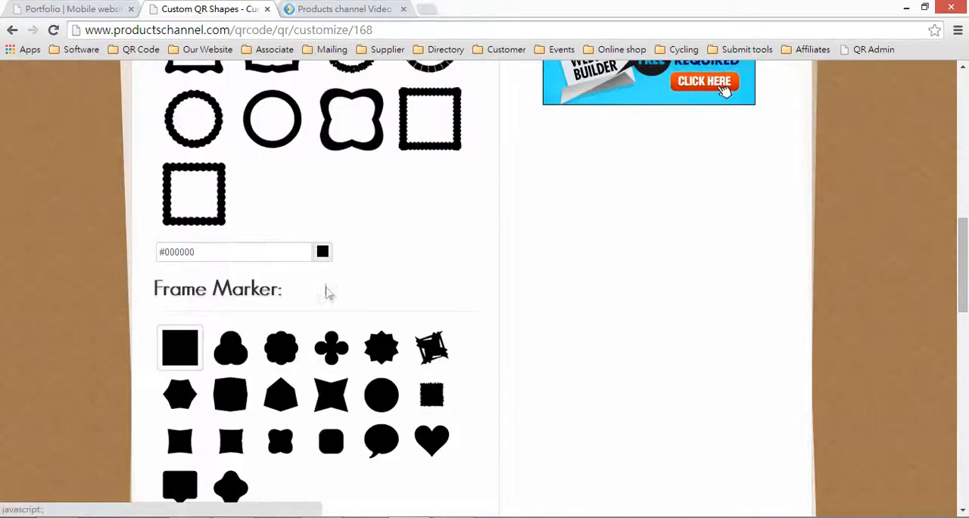
{"action": "left_click", "coordinate": [322, 251]}
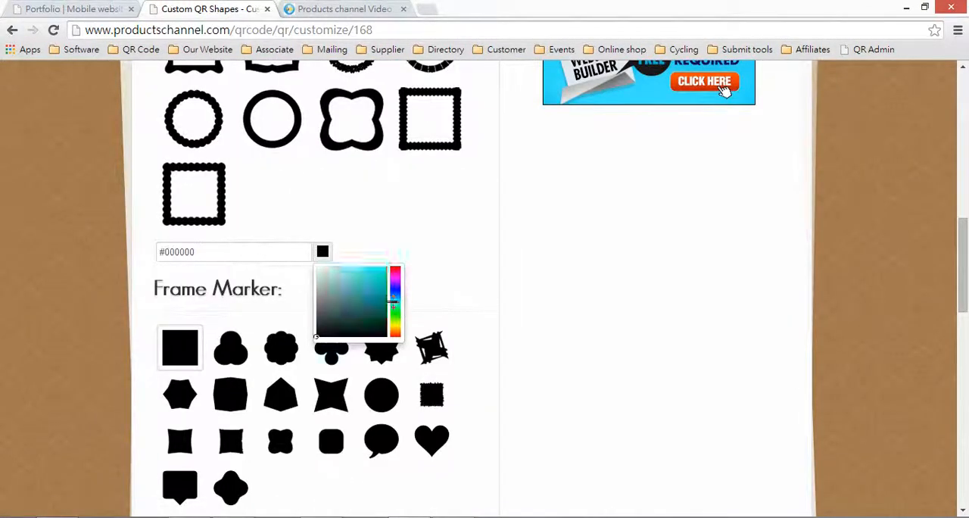
{"action": "left_click", "coordinate": [387, 286]}
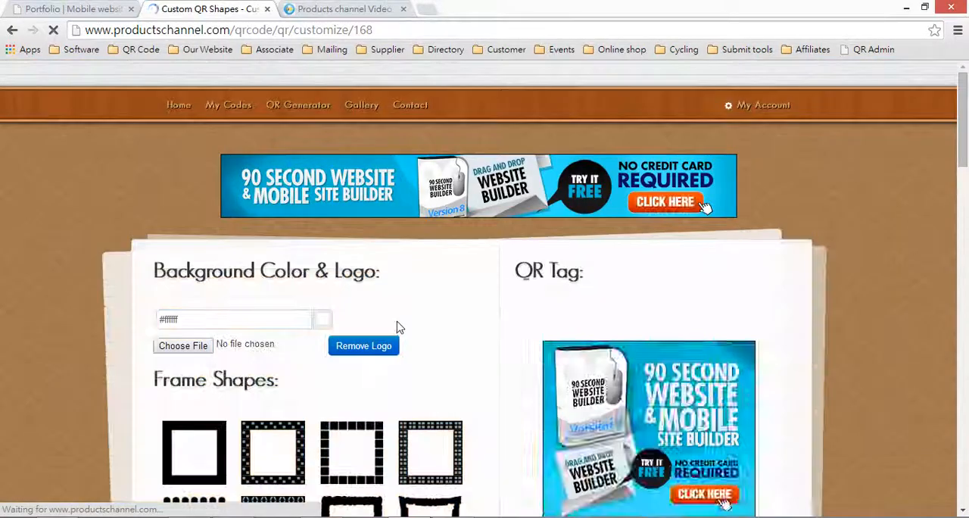
{"action": "scroll", "scroll_direction": "down", "scroll_amount": 3}
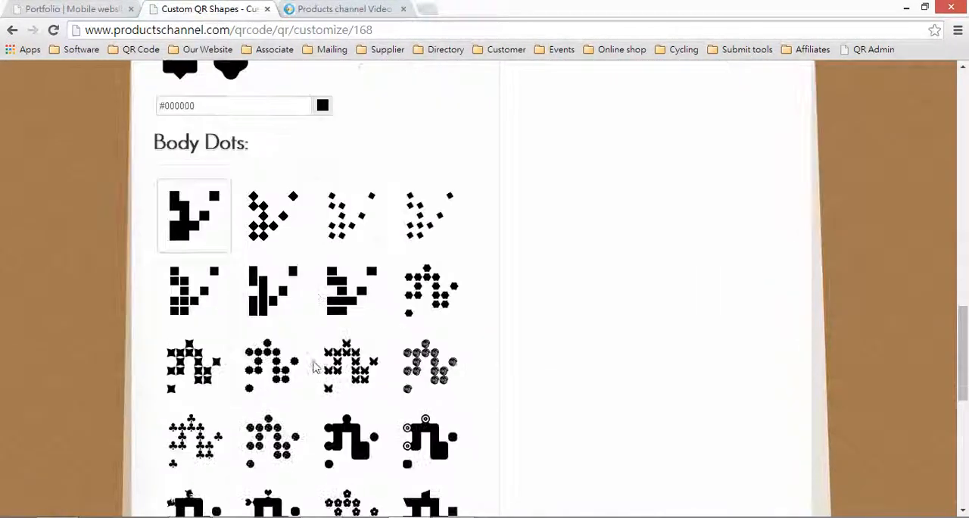
{"action": "left_click", "coordinate": [321, 105]}
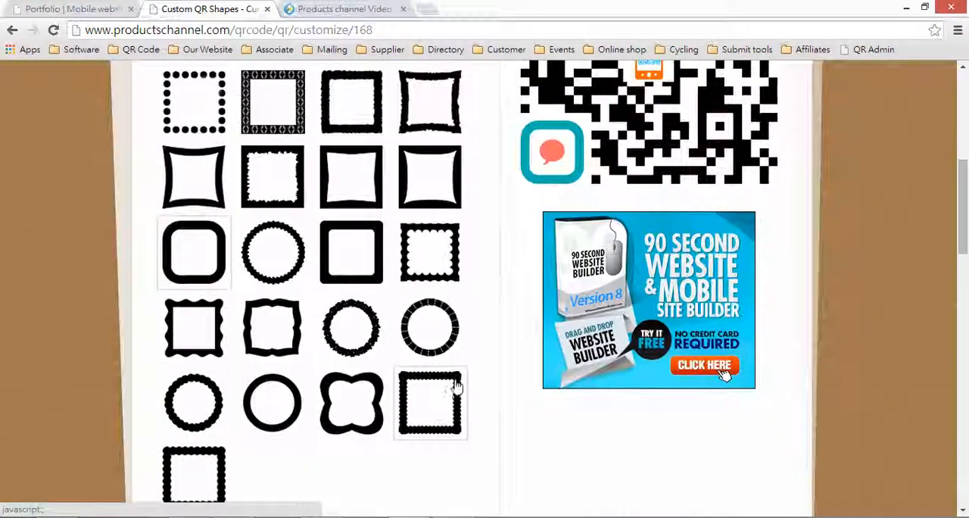
{"action": "scroll", "scroll_direction": "down", "scroll_amount": 3}
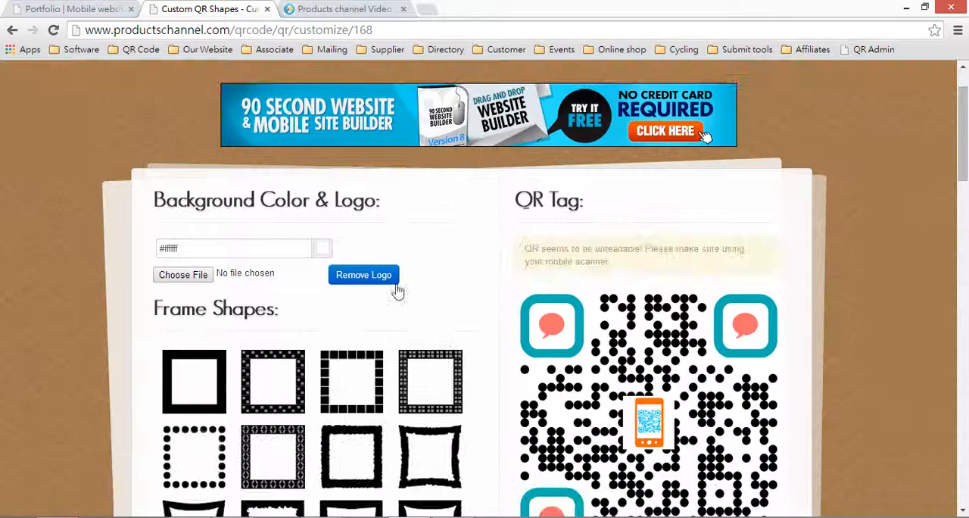
Step: Change the body dots colour from black to dark blue
{"action": "scroll", "scroll_direction": "down", "scroll_amount": 3}
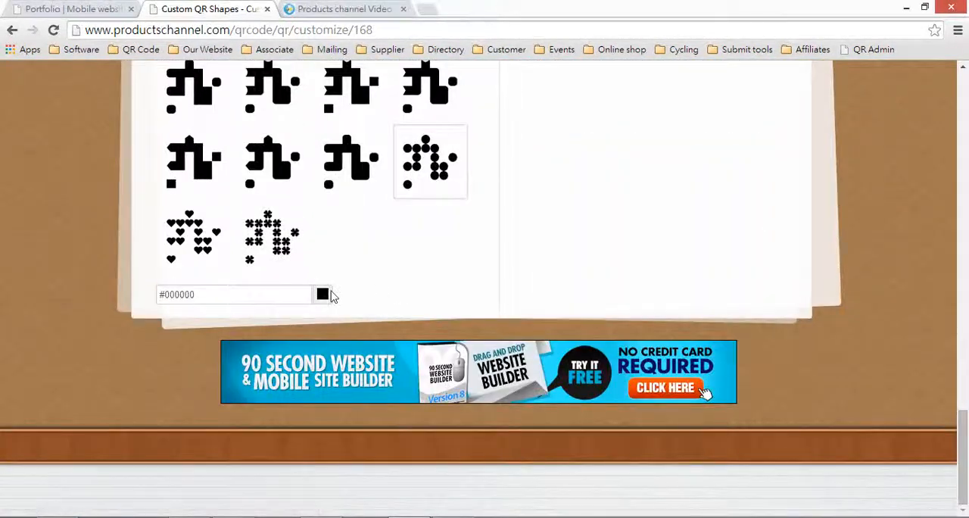
{"action": "left_click", "coordinate": [322, 294]}
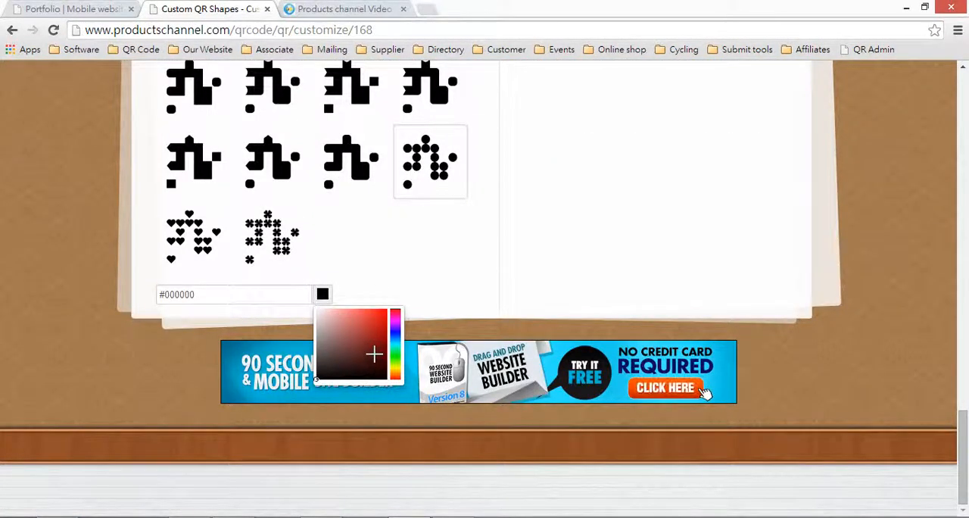
{"action": "left_click", "coordinate": [396, 315]}
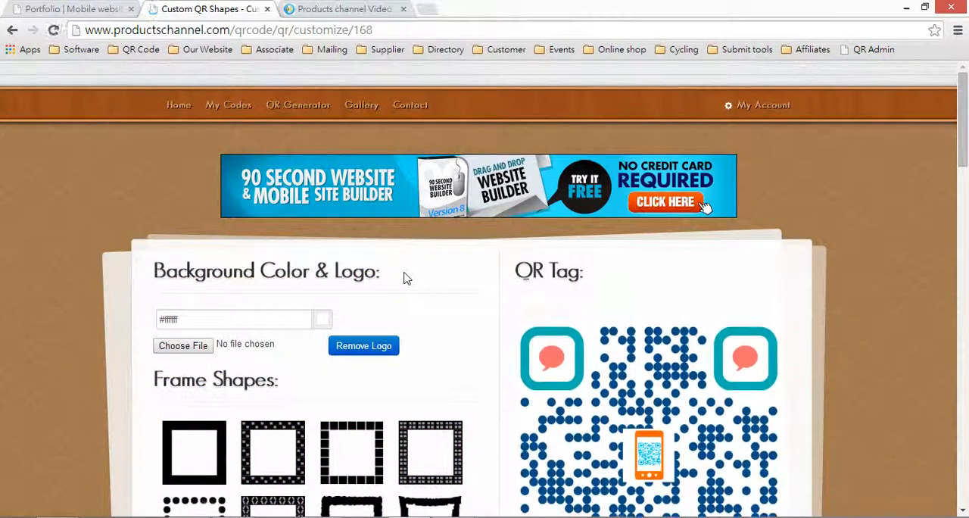
{"action": "scroll", "scroll_direction": "down", "scroll_amount": 3}
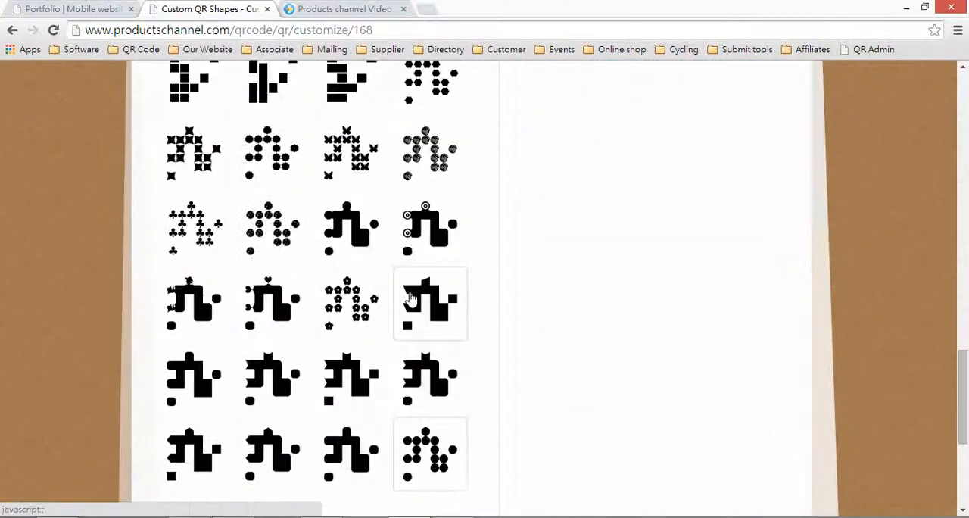
{"action": "scroll", "scroll_direction": "up", "scroll_amount": 3}
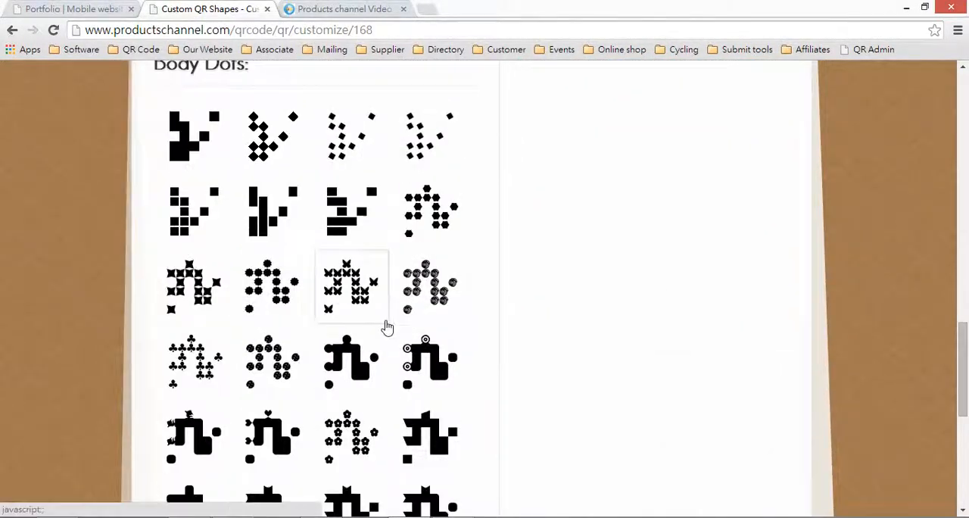
{"action": "scroll", "scroll_direction": "up", "scroll_amount": 3}
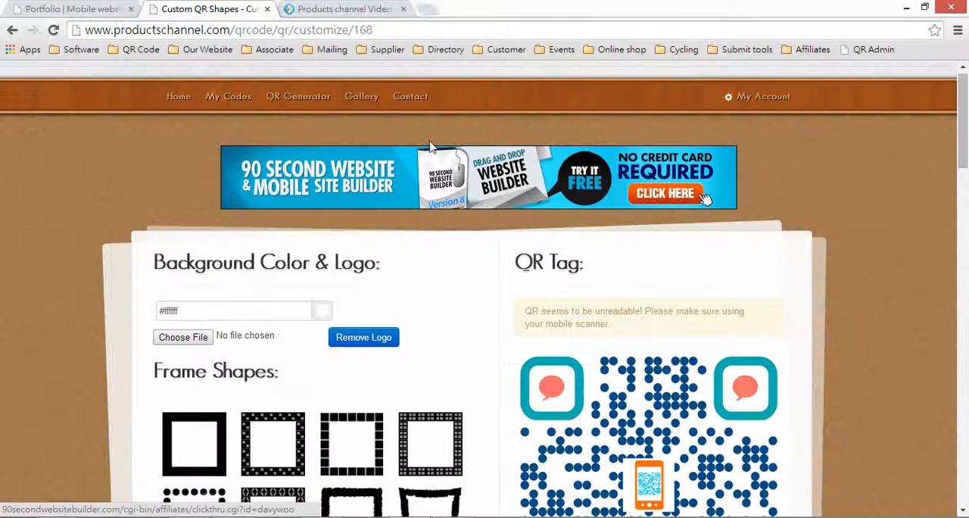
Step: Open My Codes and show the newest Im-mobi.com code in the gallery
{"action": "left_click", "coordinate": [227, 96]}
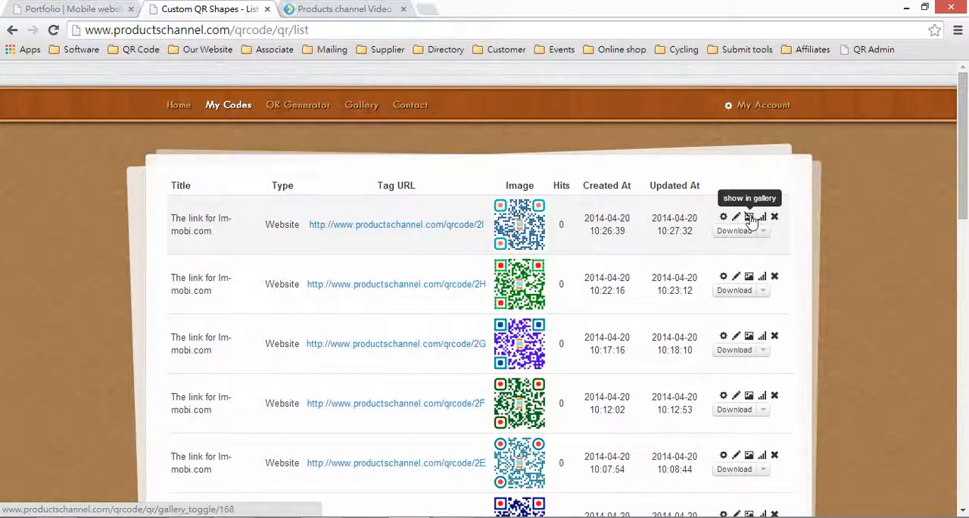
{"action": "left_click", "coordinate": [749, 217]}
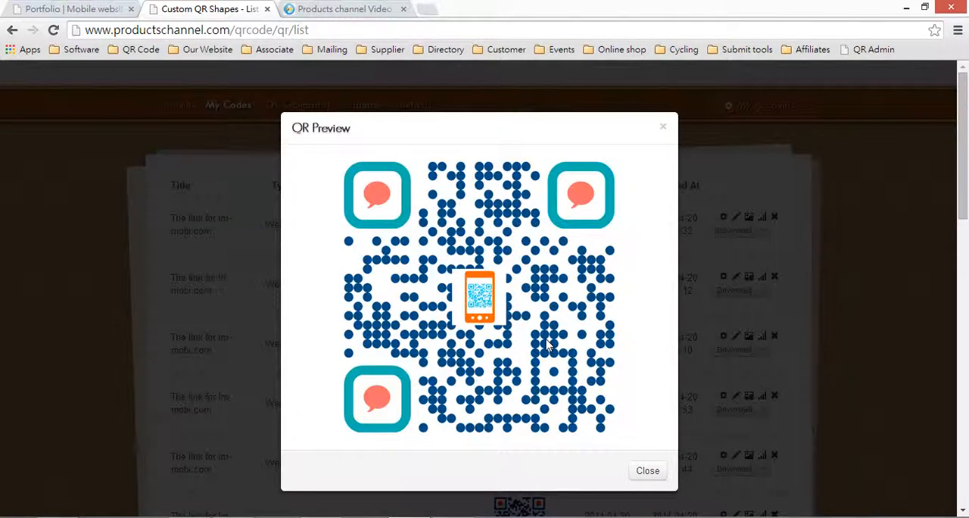
{"action": "mouse_move", "coordinate": [571, 349]}
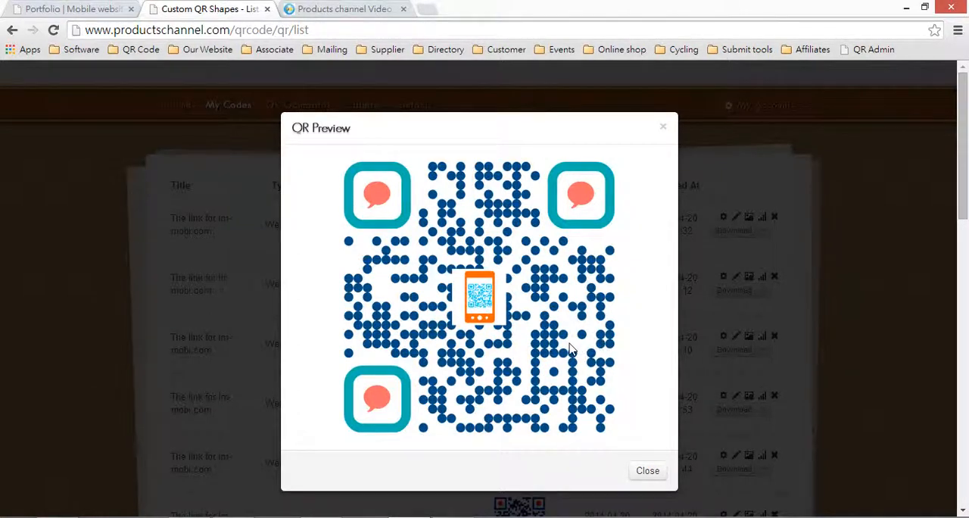
{"action": "mouse_move", "coordinate": [578, 343]}
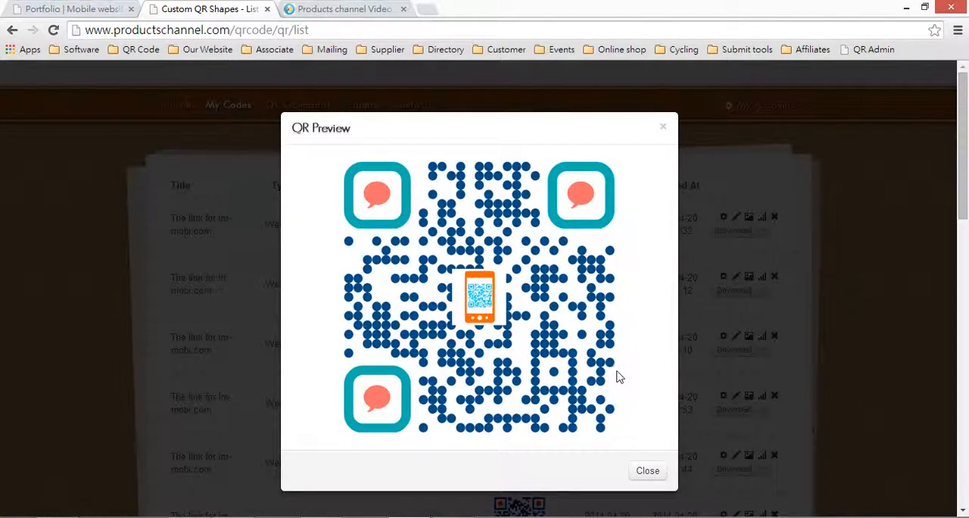
{"action": "mouse_move", "coordinate": [617, 377]}
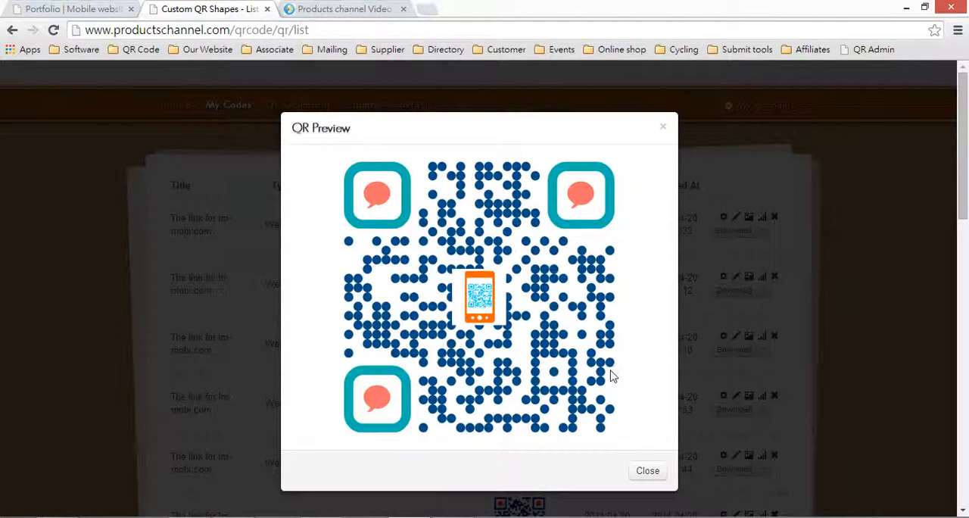
{"action": "mouse_move", "coordinate": [606, 379]}
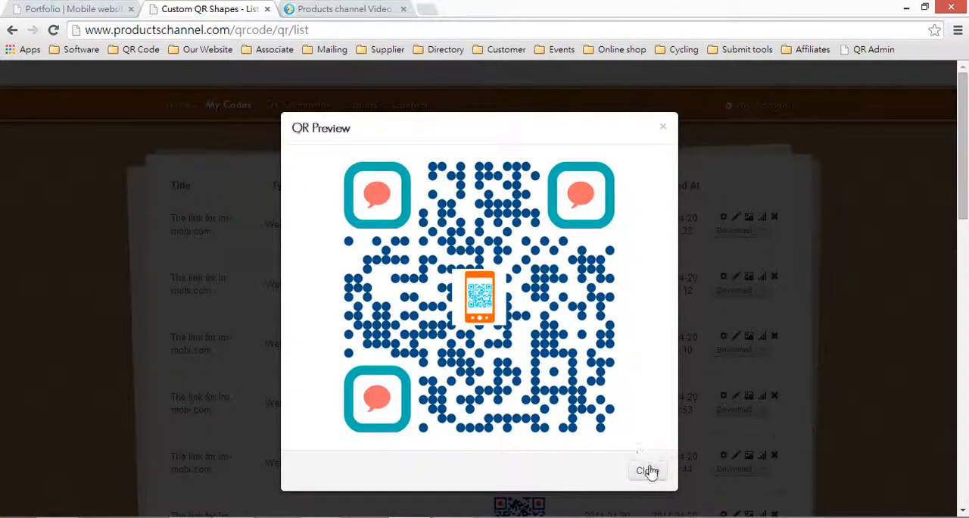
Step: Close the QR preview and switch to the Products channel video page
{"action": "left_click", "coordinate": [647, 470]}
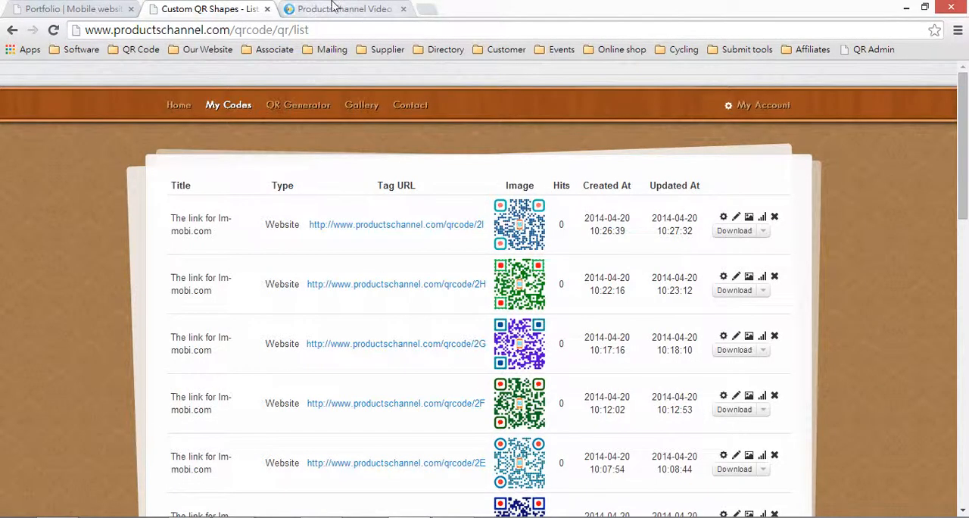
{"action": "left_click", "coordinate": [343, 8]}
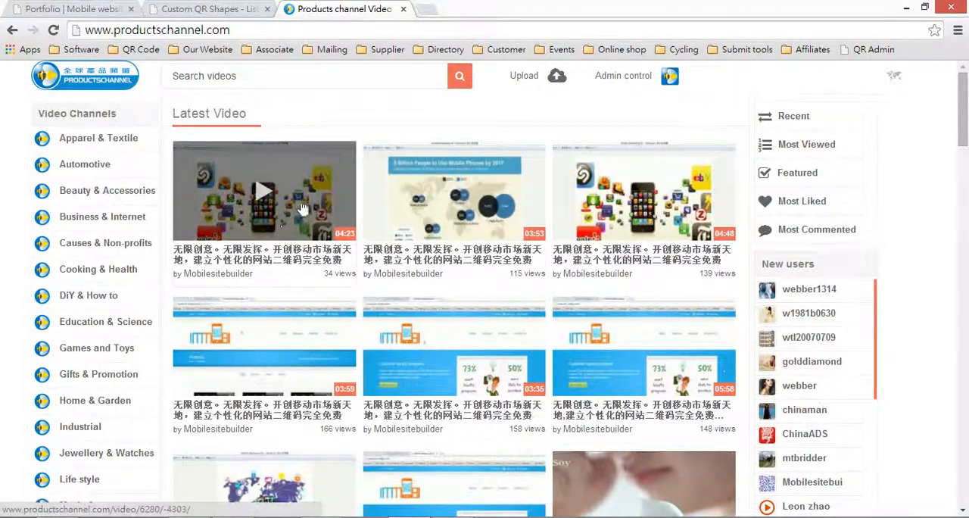
{"action": "mouse_move", "coordinate": [250, 200]}
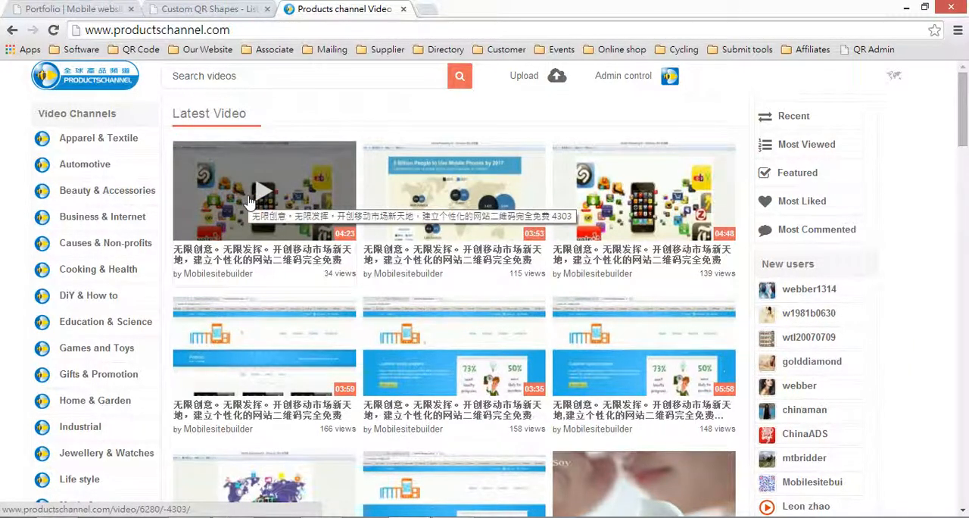
{"action": "mouse_move", "coordinate": [361, 225]}
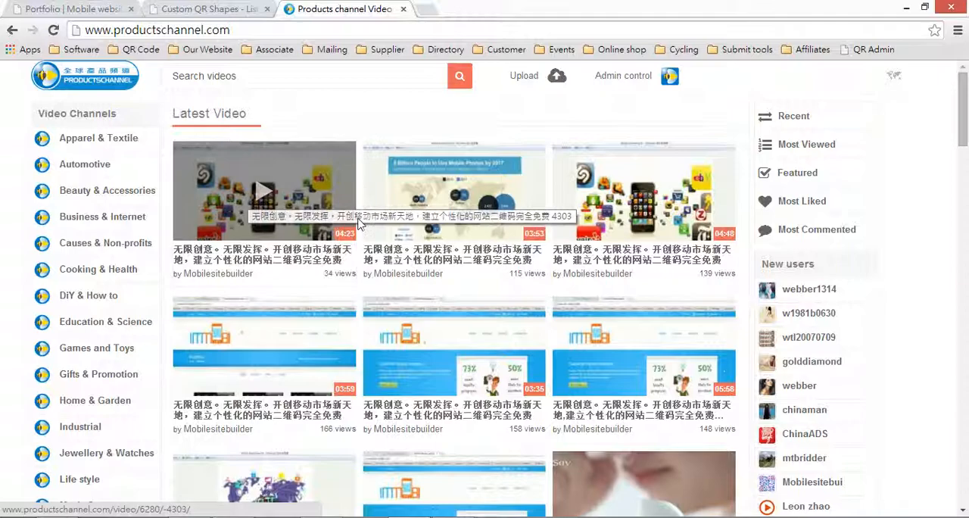
Step: Scroll down the Products channel video page
{"action": "scroll", "scroll_direction": "down", "scroll_amount": 3}
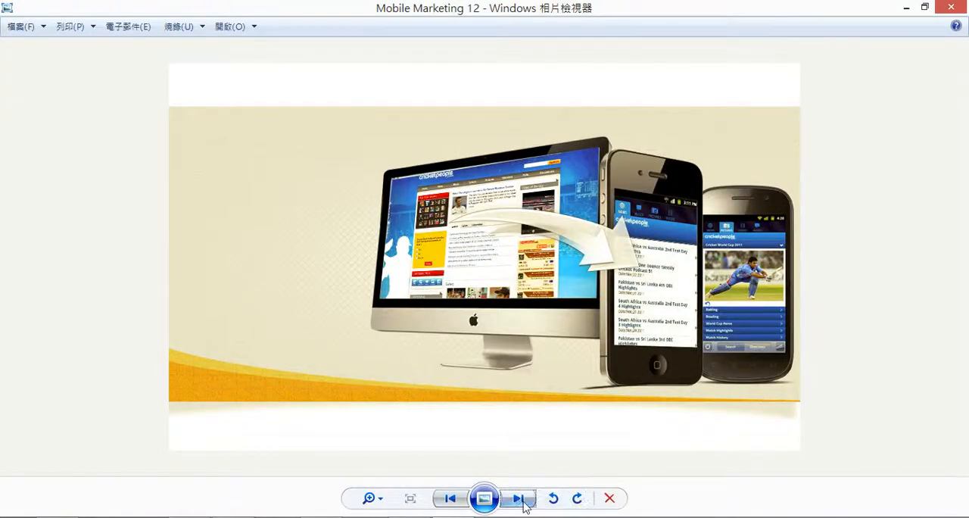
Step: Page through the Mobile Marketing images from 01 to 07, 'Not Mobile Yet?'
{"action": "left_click", "coordinate": [519, 498]}
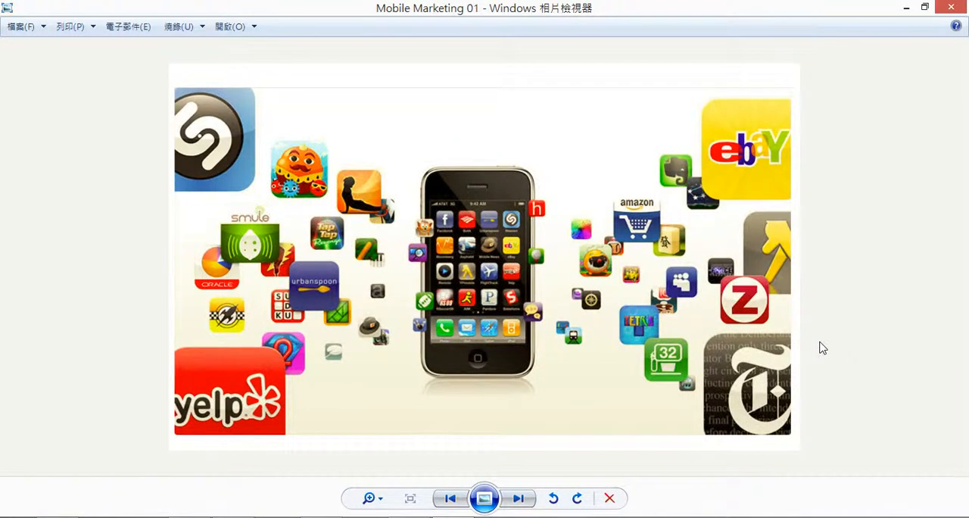
{"action": "mouse_move", "coordinate": [515, 483]}
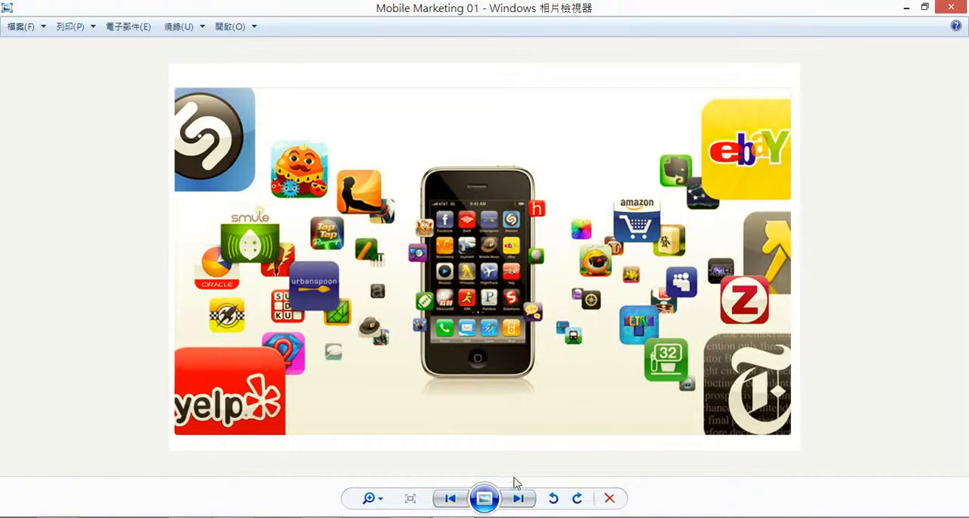
{"action": "left_click", "coordinate": [518, 499]}
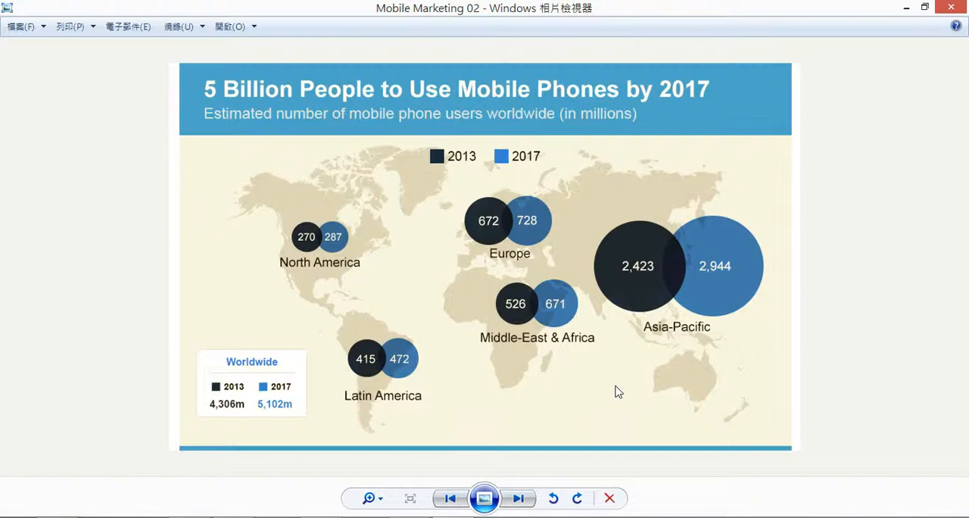
{"action": "mouse_move", "coordinate": [225, 423]}
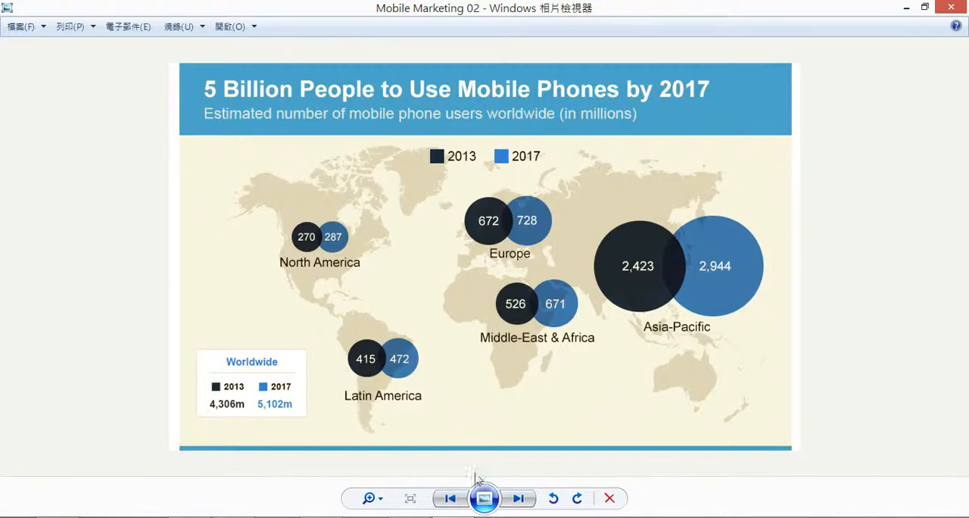
{"action": "left_click", "coordinate": [517, 497]}
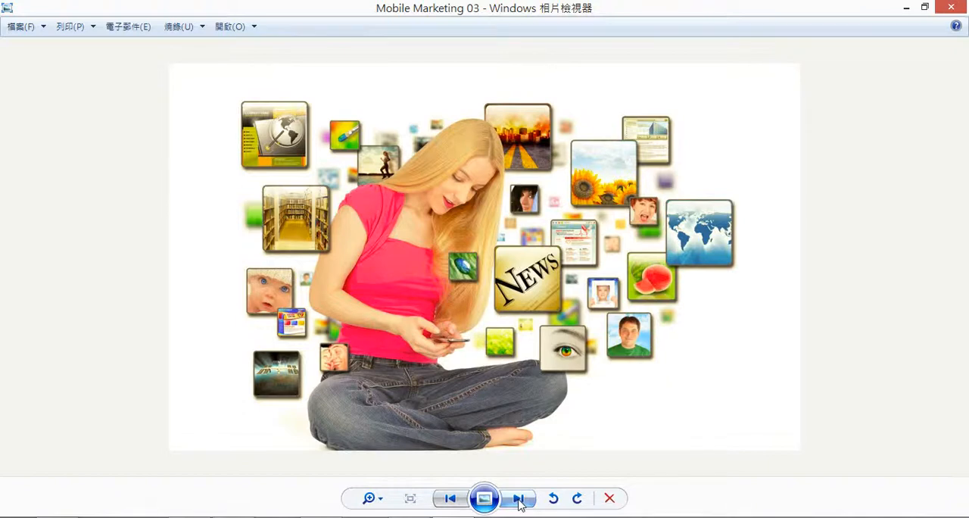
{"action": "left_click", "coordinate": [519, 498]}
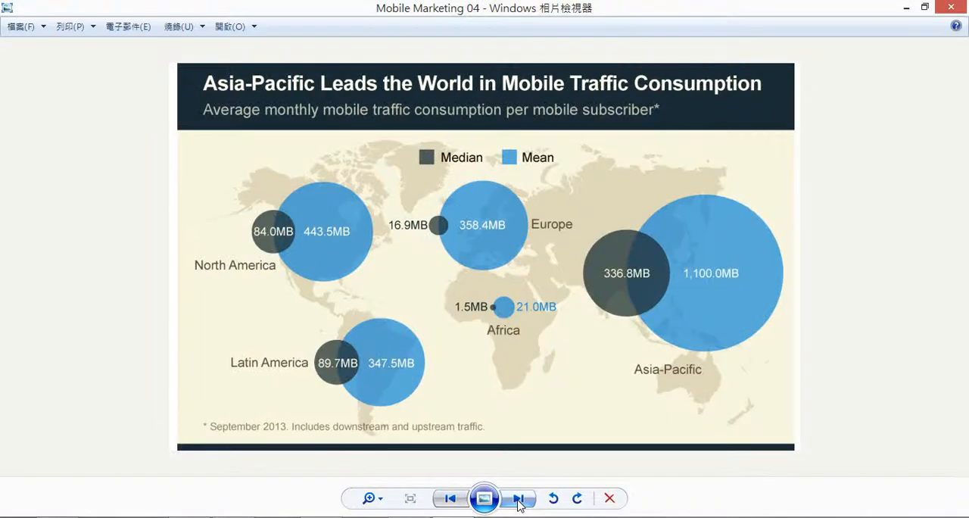
{"action": "left_click", "coordinate": [518, 498]}
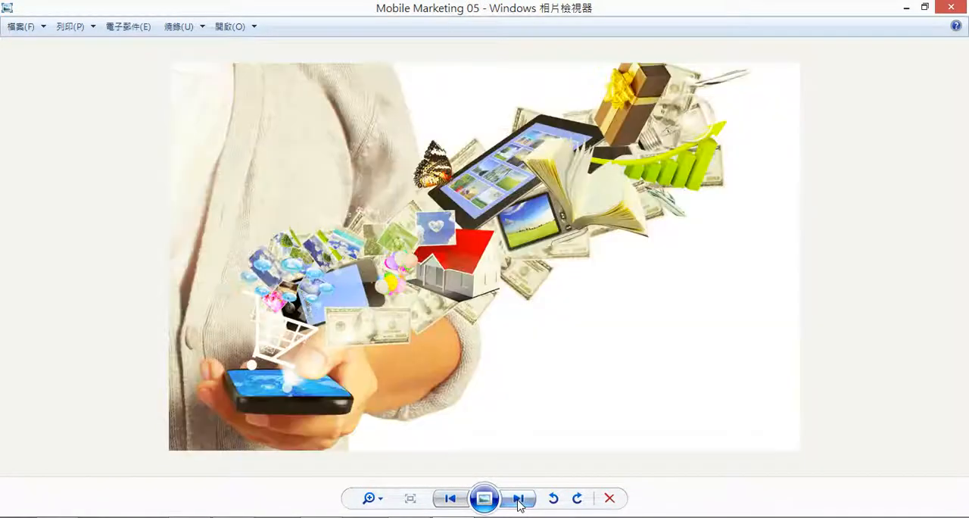
{"action": "left_click", "coordinate": [519, 498]}
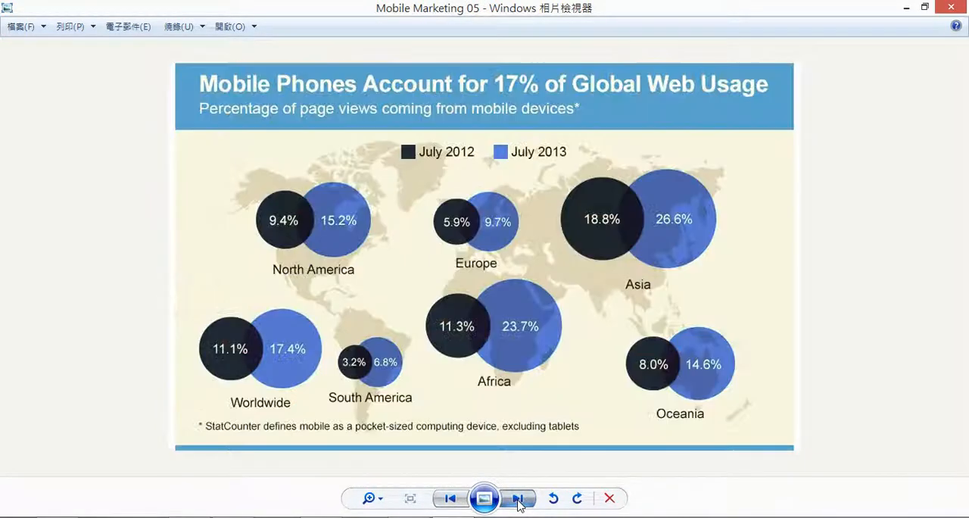
{"action": "left_click", "coordinate": [518, 498]}
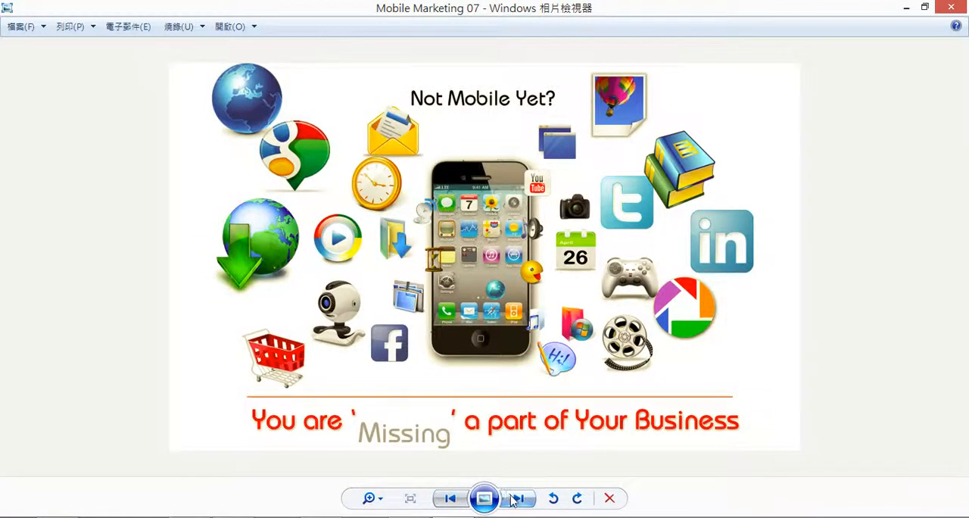
Step: Advance past the QR scanning photo to Mobile Marketing 12, the phone-adapted website
{"action": "left_click", "coordinate": [520, 498]}
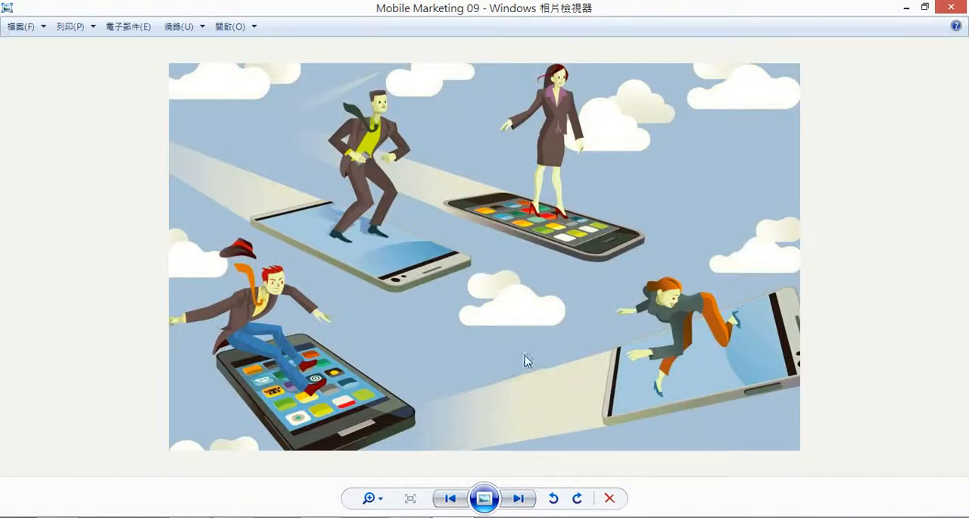
{"action": "left_click", "coordinate": [518, 498]}
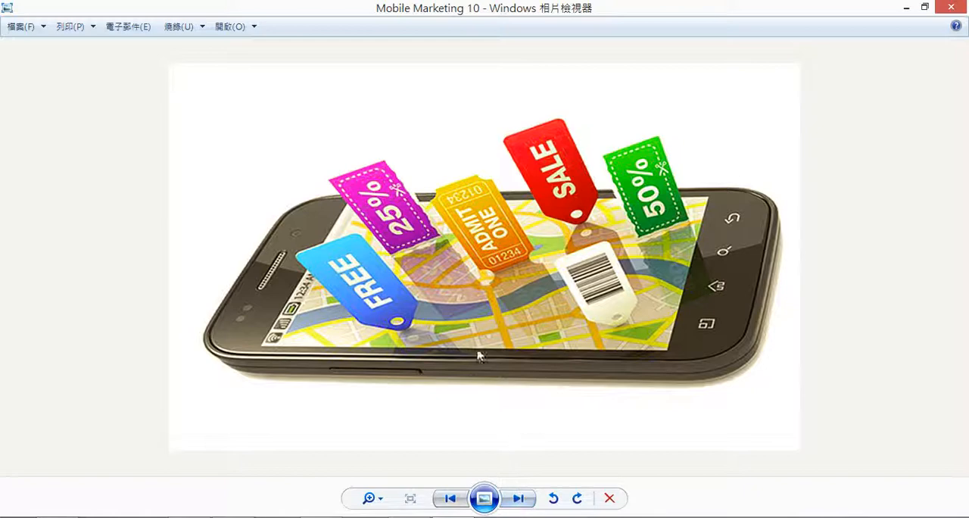
{"action": "left_click", "coordinate": [517, 498]}
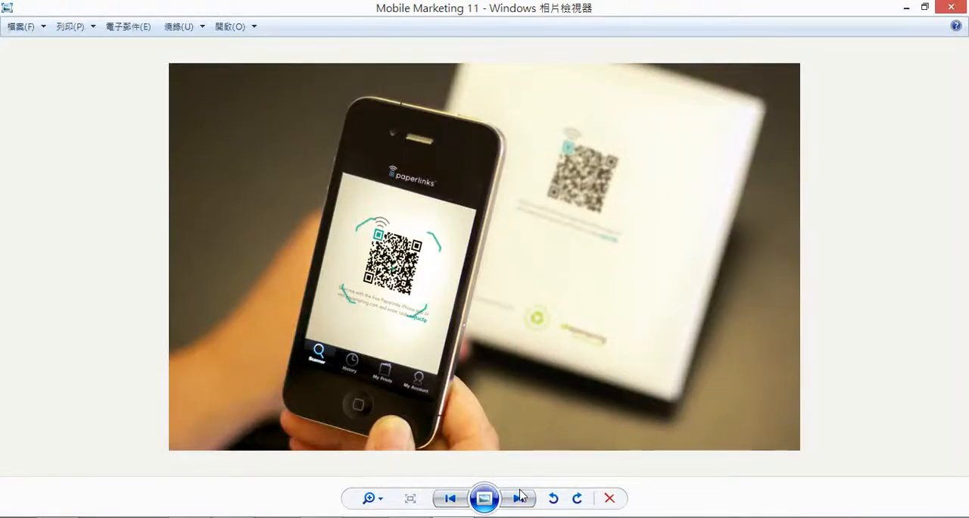
{"action": "left_click", "coordinate": [519, 497]}
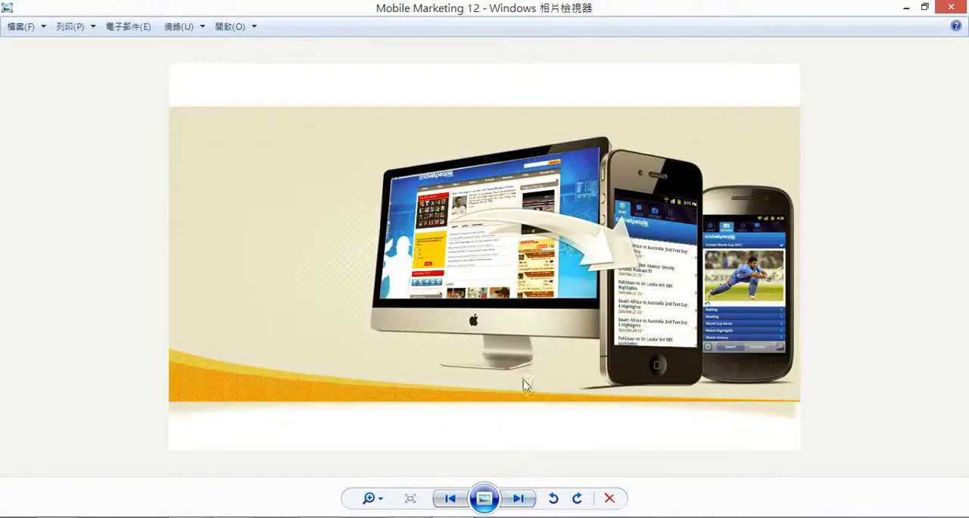
{"action": "mouse_move", "coordinate": [446, 283]}
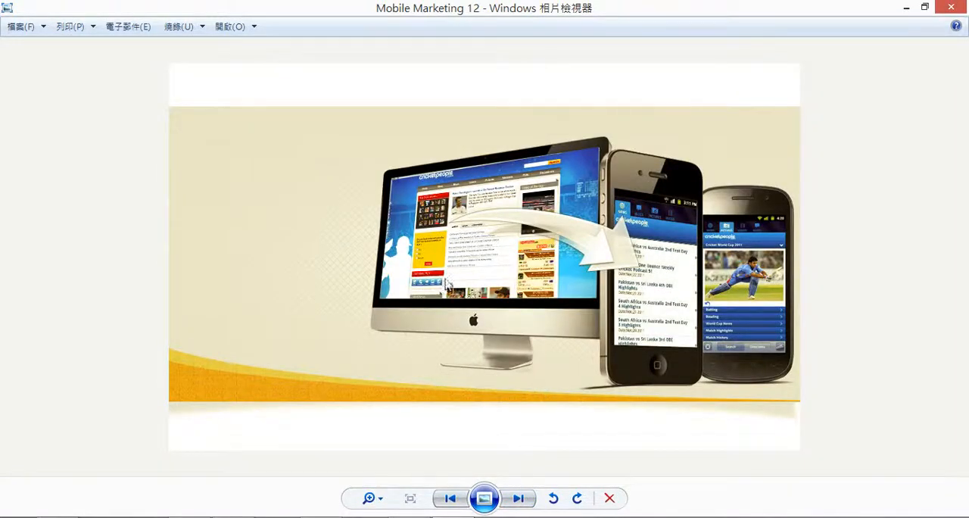
{"action": "mouse_move", "coordinate": [514, 350]}
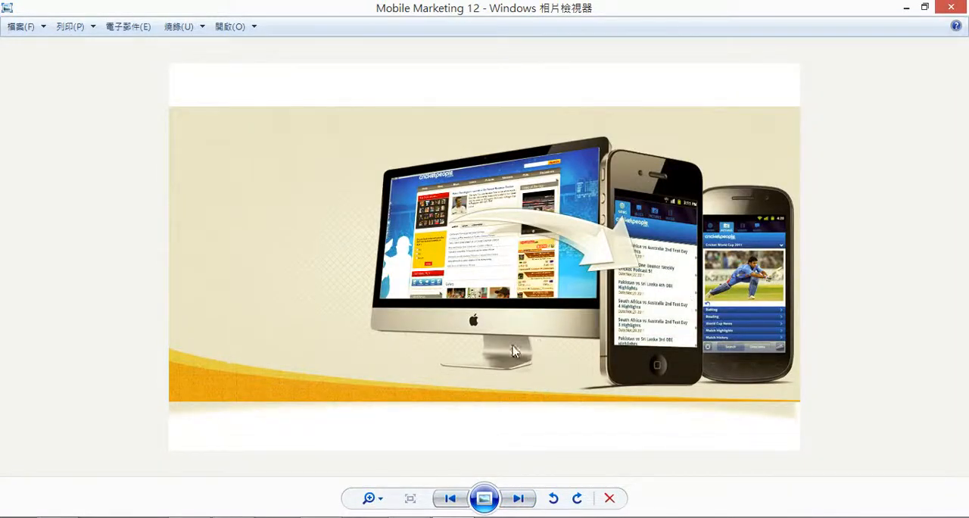
{"action": "mouse_move", "coordinate": [684, 326]}
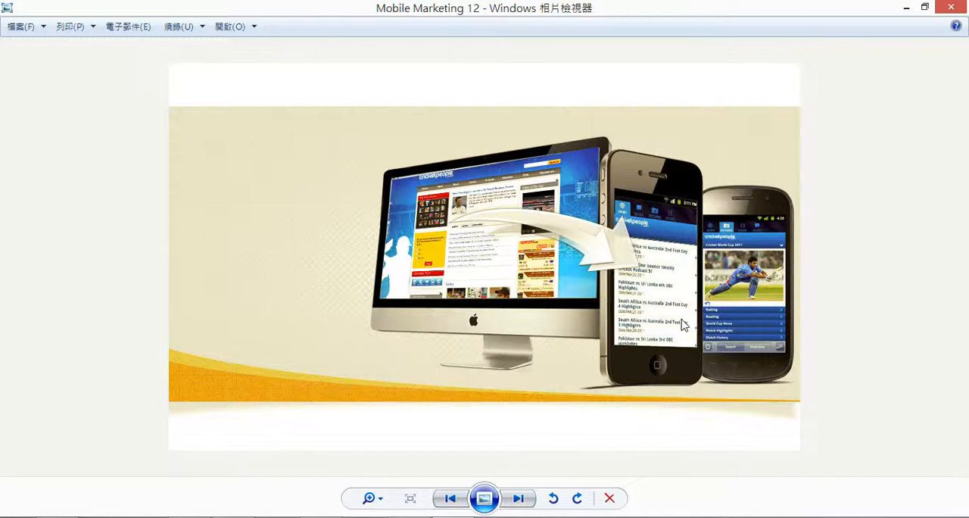
{"action": "mouse_move", "coordinate": [658, 336]}
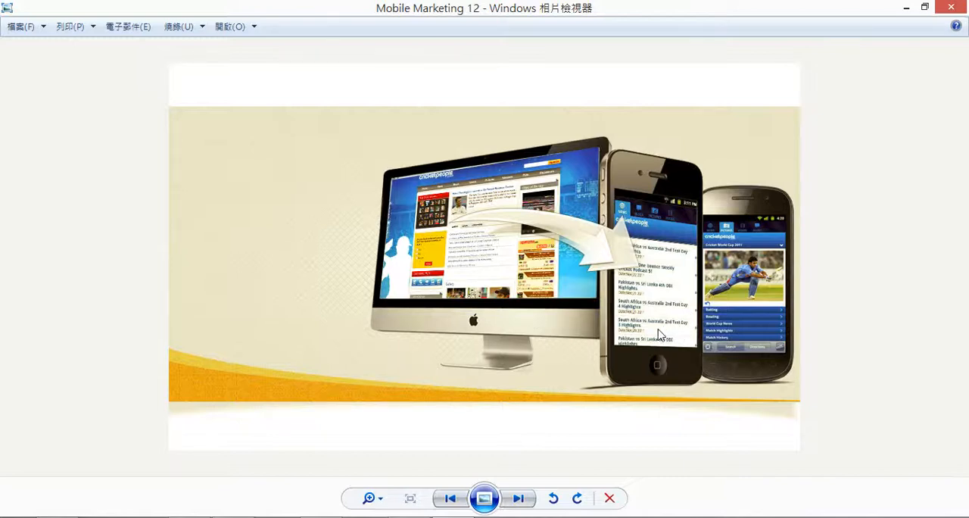
{"action": "mouse_move", "coordinate": [660, 392]}
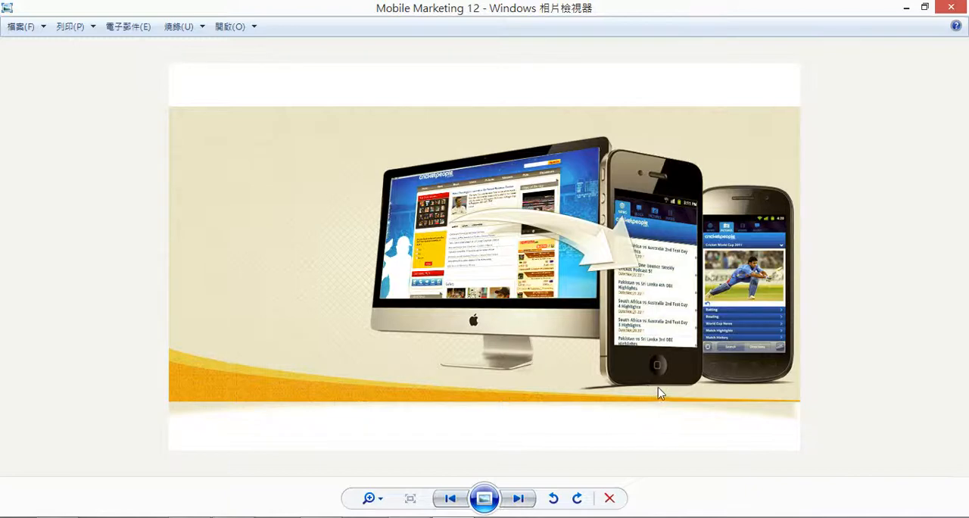
{"action": "mouse_move", "coordinate": [848, 413]}
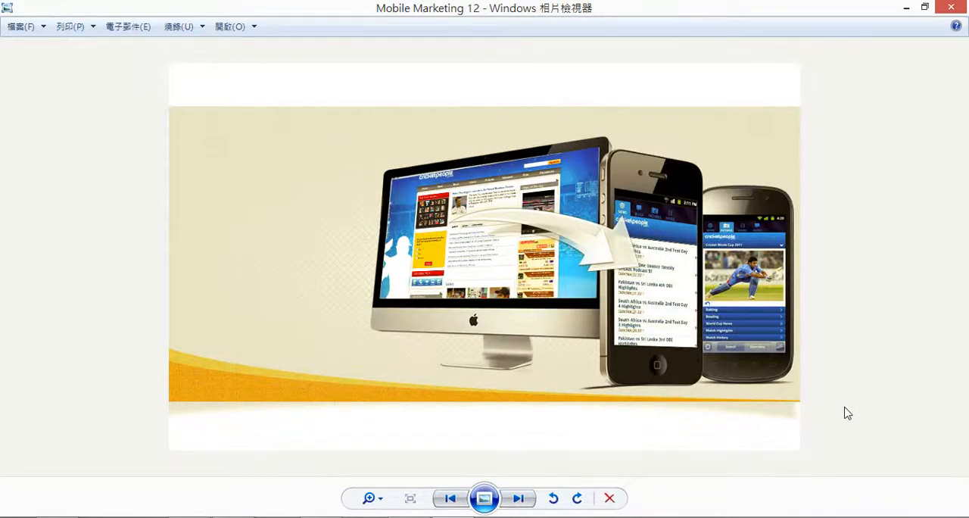